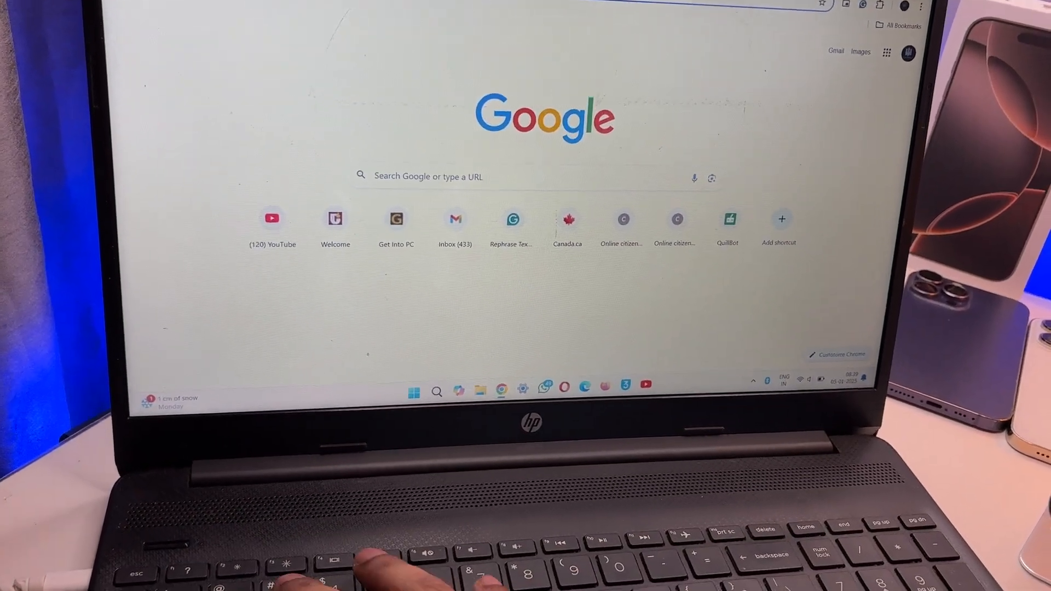
Search Windows for "3u" and launch 3uTools, bringing up the permission prompt.
text(3u)
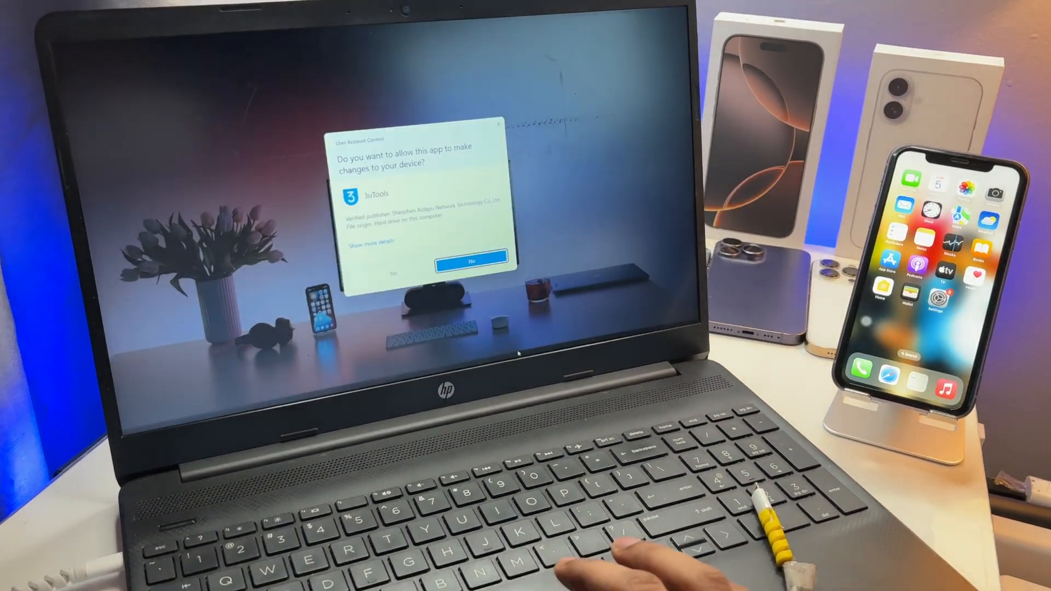
Approve the User Account Control prompt so 3uTools opens to the iPhone 11 info.
click(470, 258)
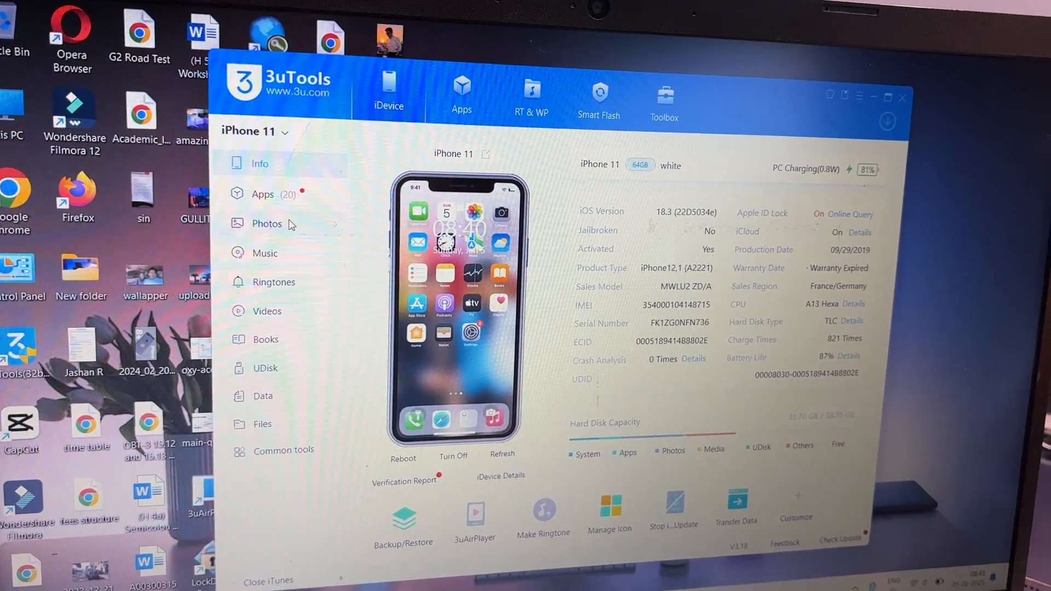
Show all 94 Camera Roll photos, then open and cancel the Export Photos dialog.
click(266, 224)
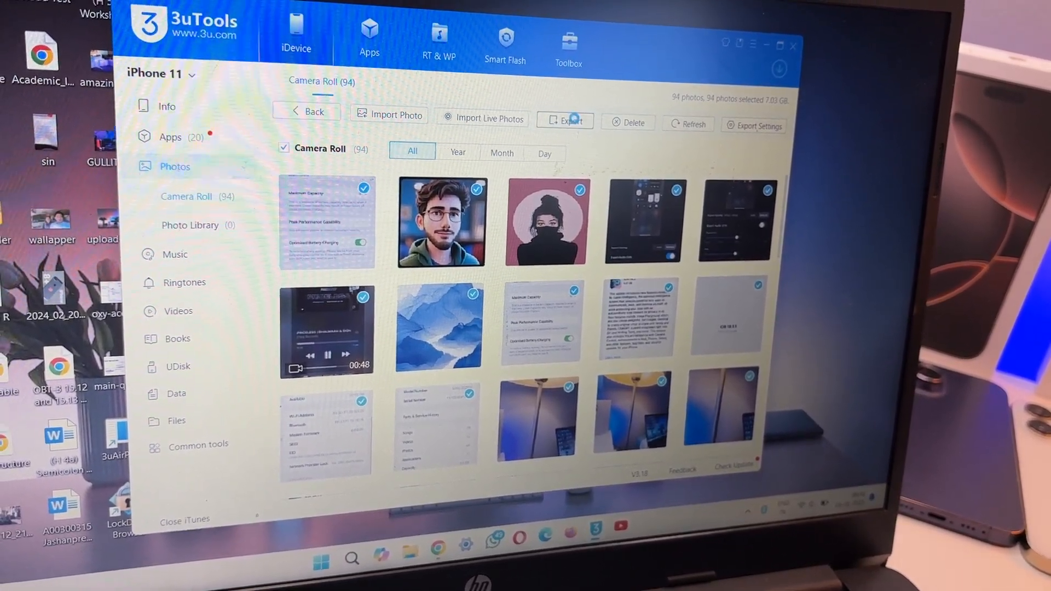
click(566, 120)
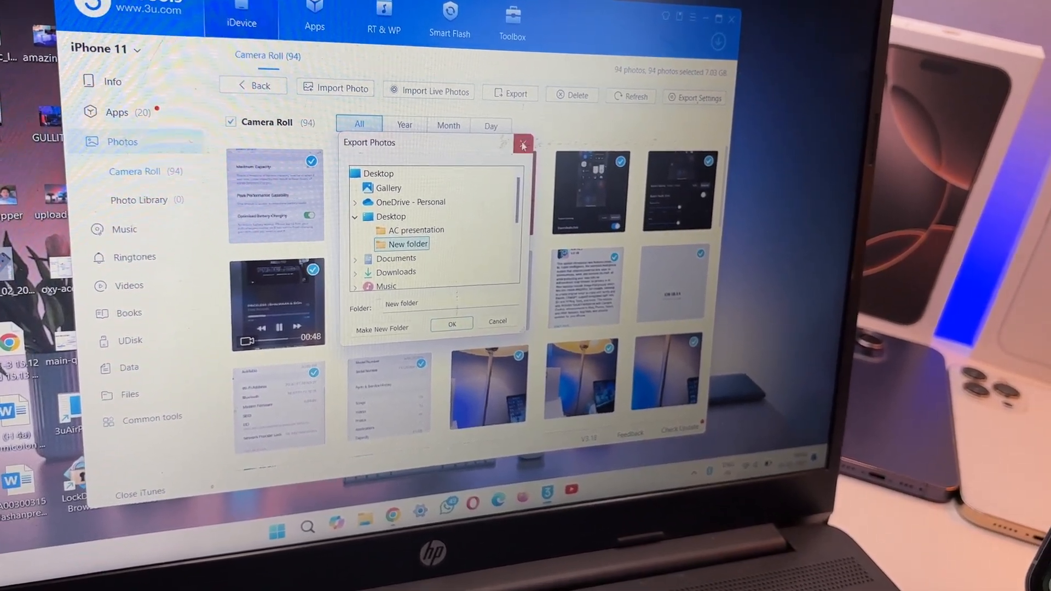
click(497, 322)
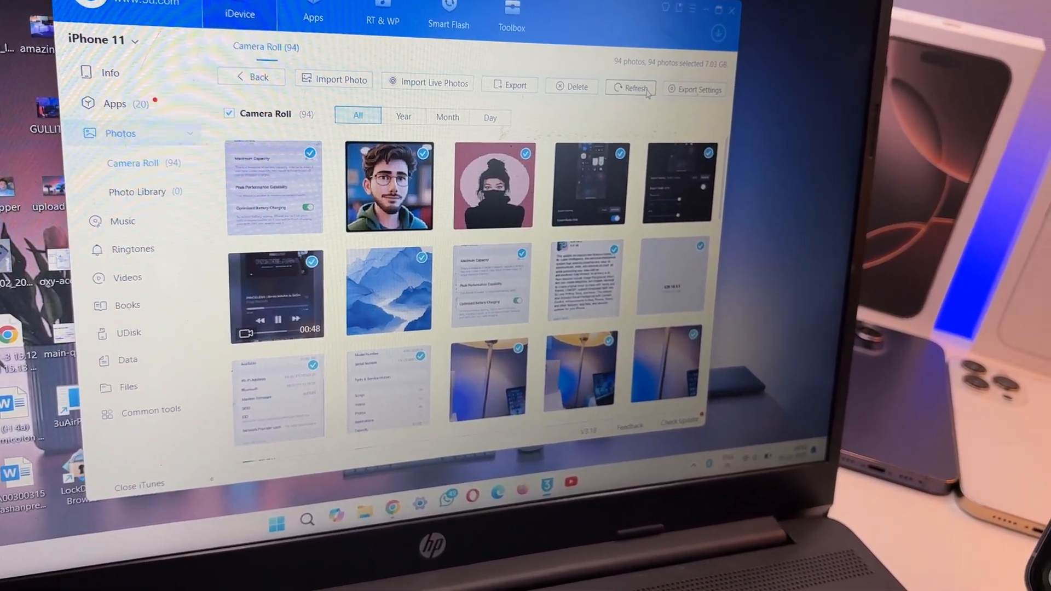
Select only the cartoon man portrait and export it to the Desktop.
click(229, 114)
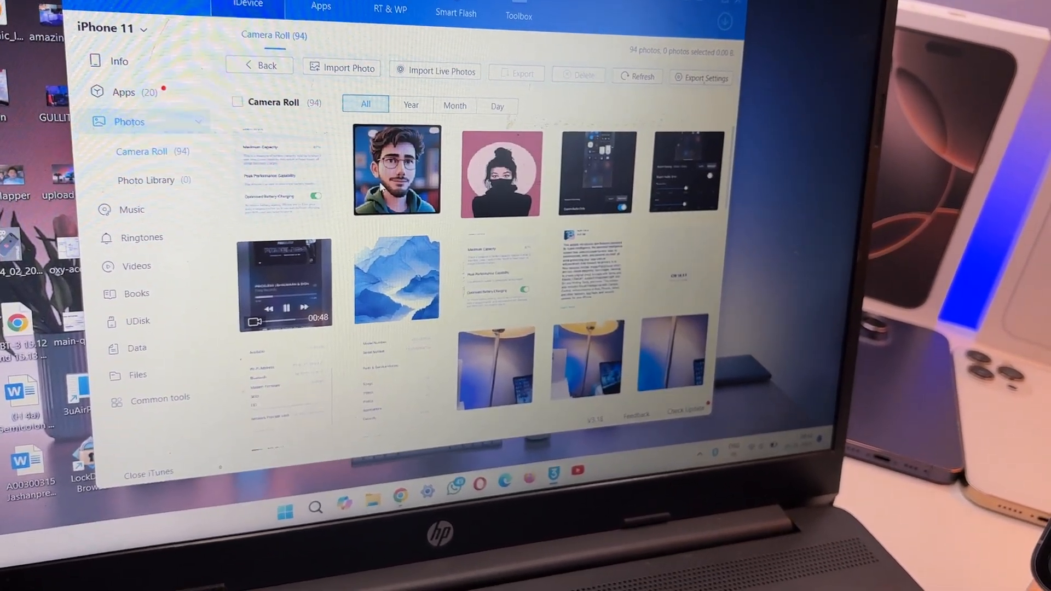
click(397, 170)
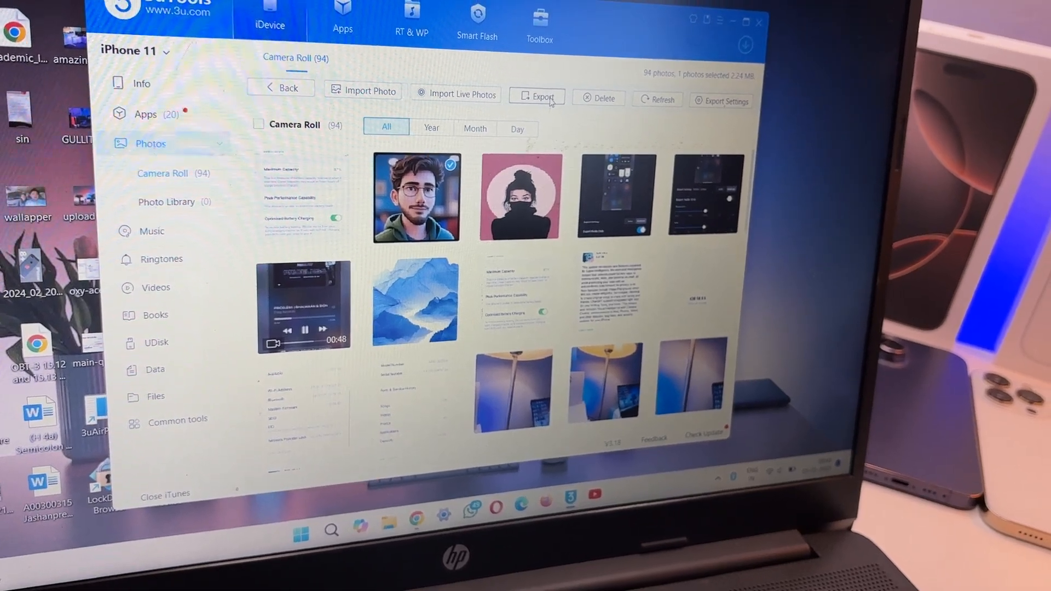
click(542, 97)
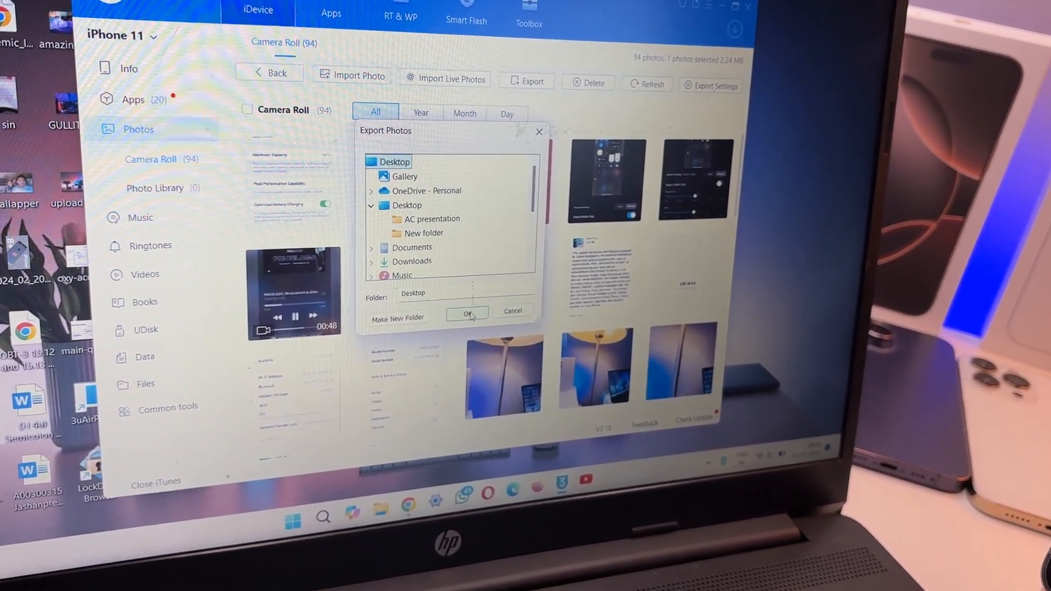
click(467, 313)
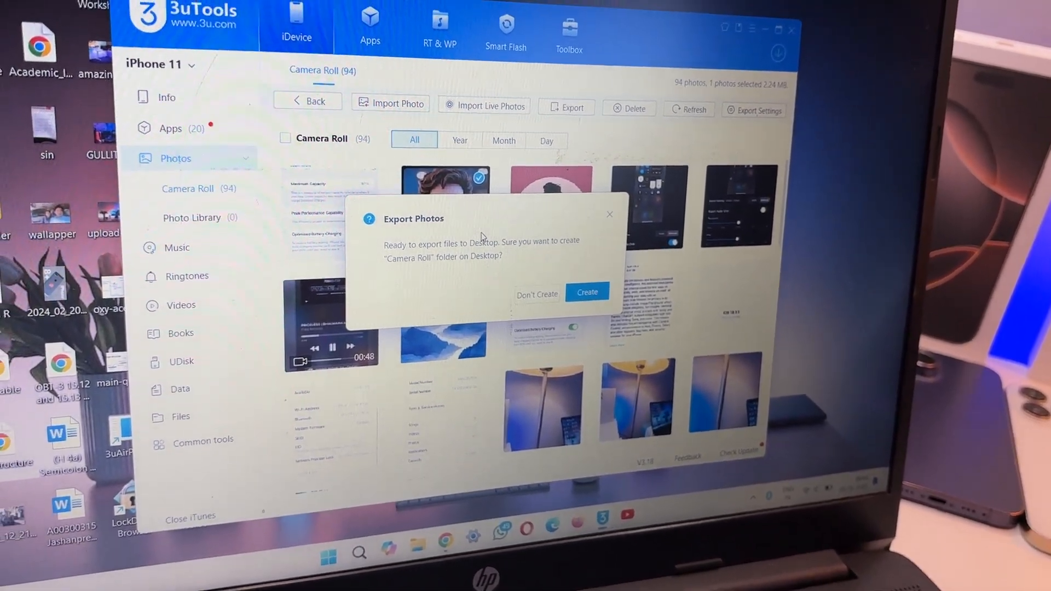
Confirm the folder prompt and open the Desktop folder showing the exported photo.
click(587, 292)
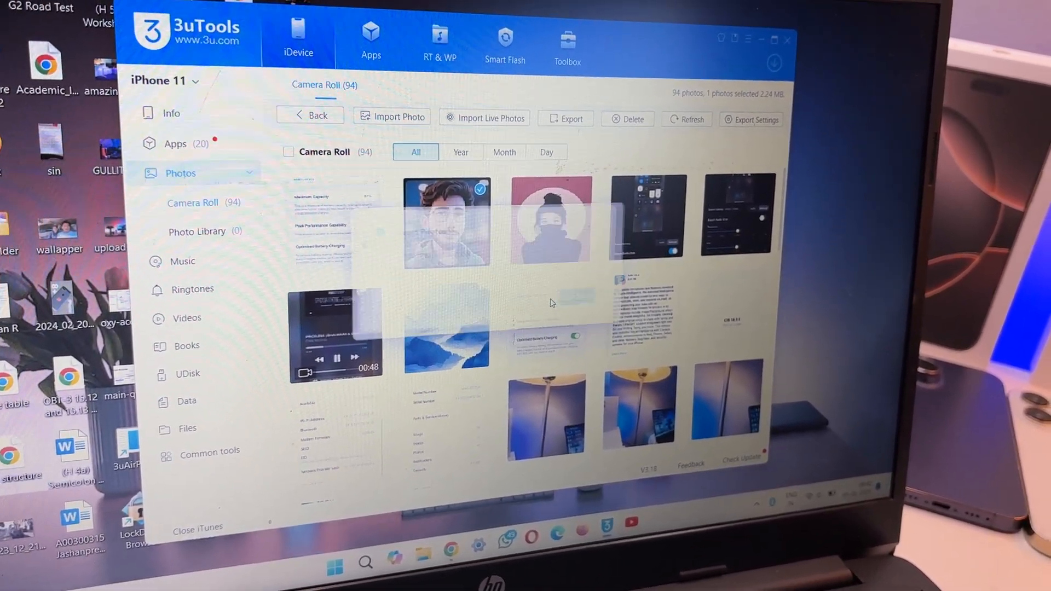
click(565, 119)
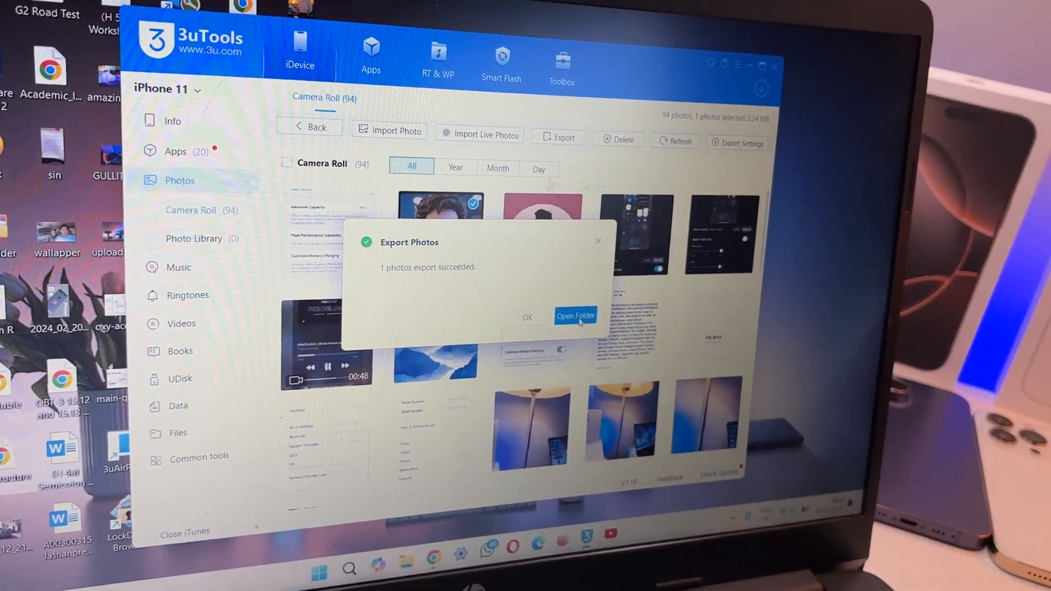
click(575, 315)
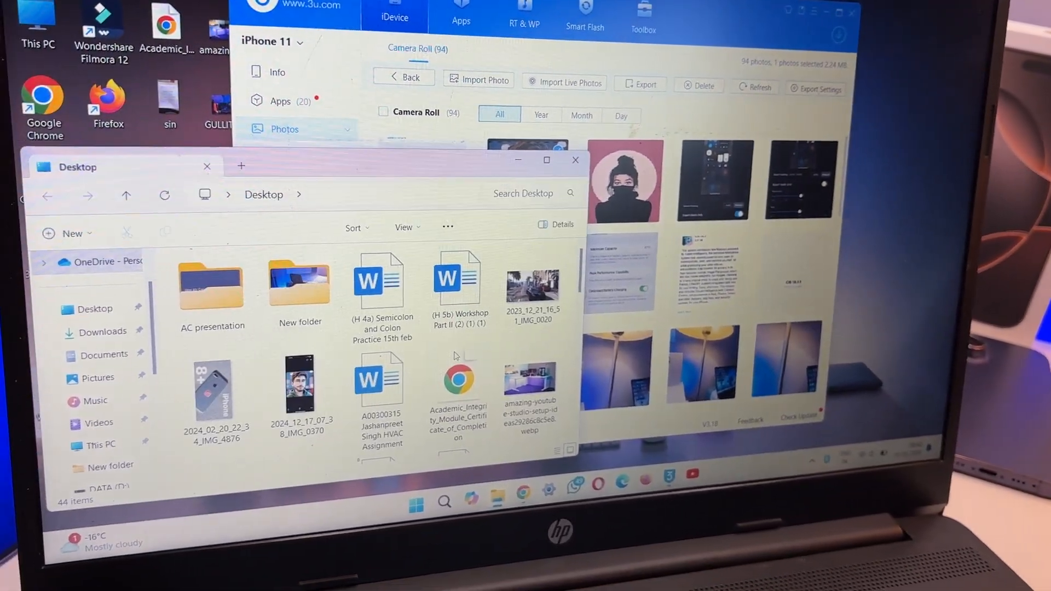